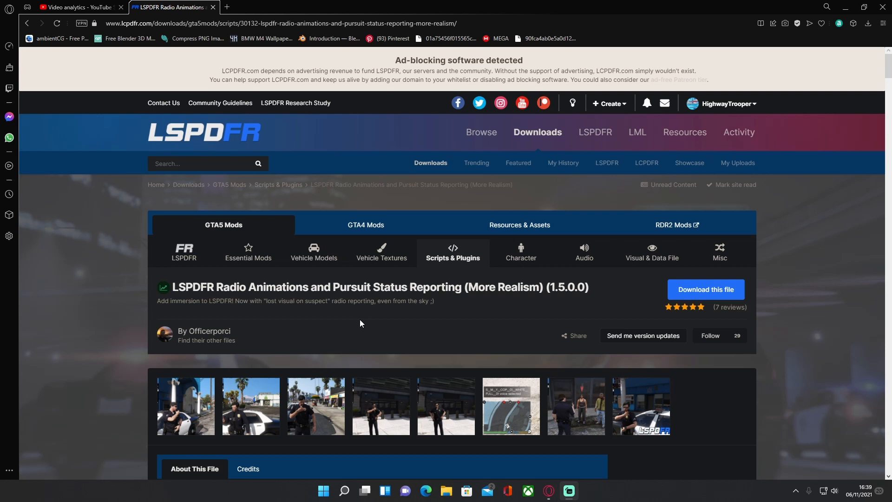
Download the Radio Animations plugin file so the OfficerporciPlugin.rar open prompt appears
scroll(down, 3)
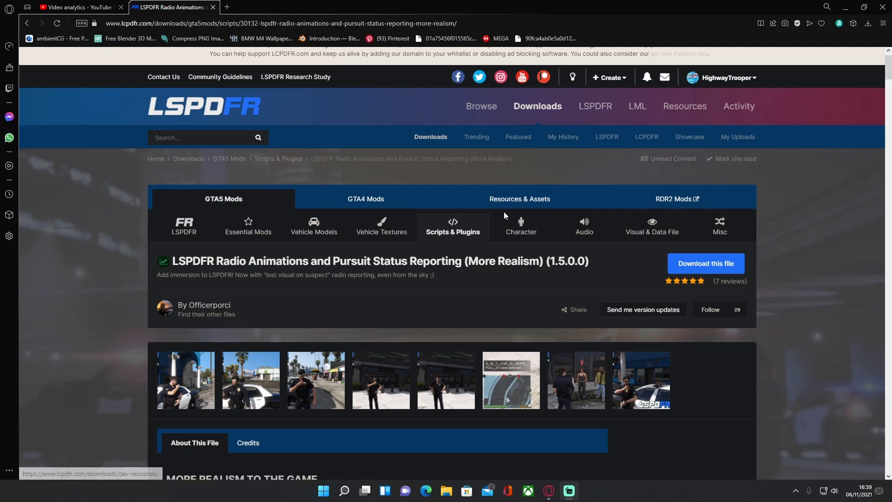
scroll(down, 3)
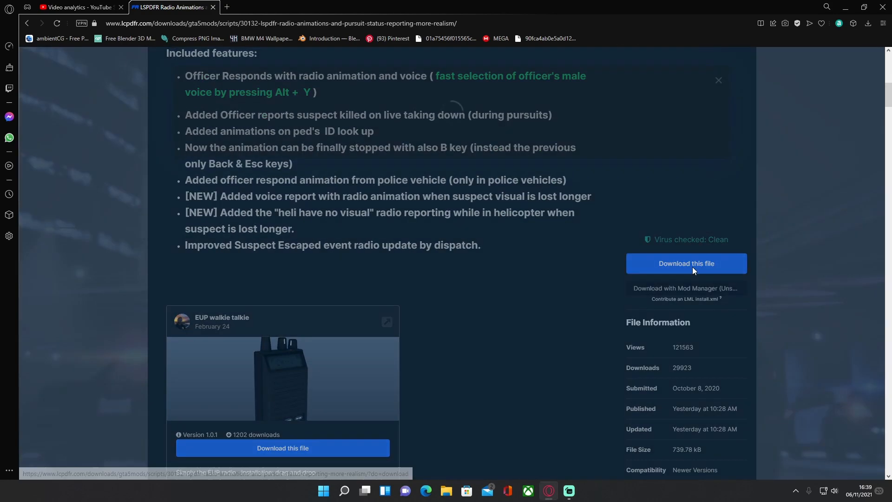
click(686, 263)
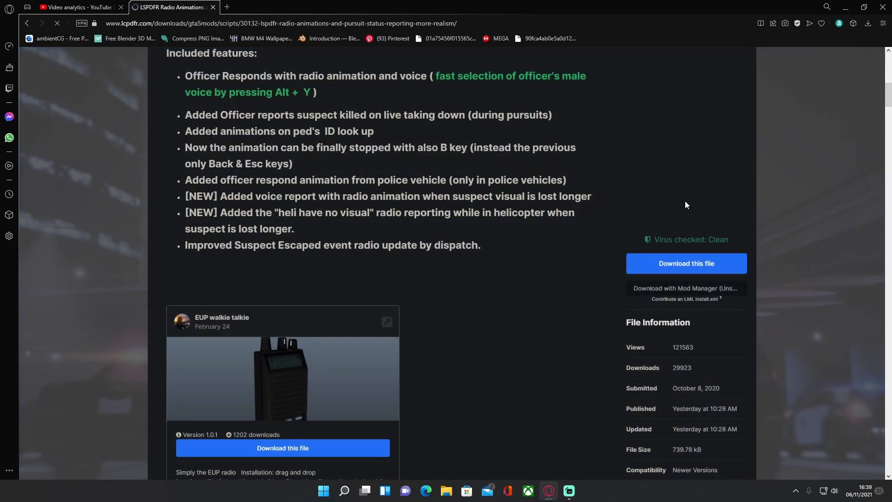
click(686, 263)
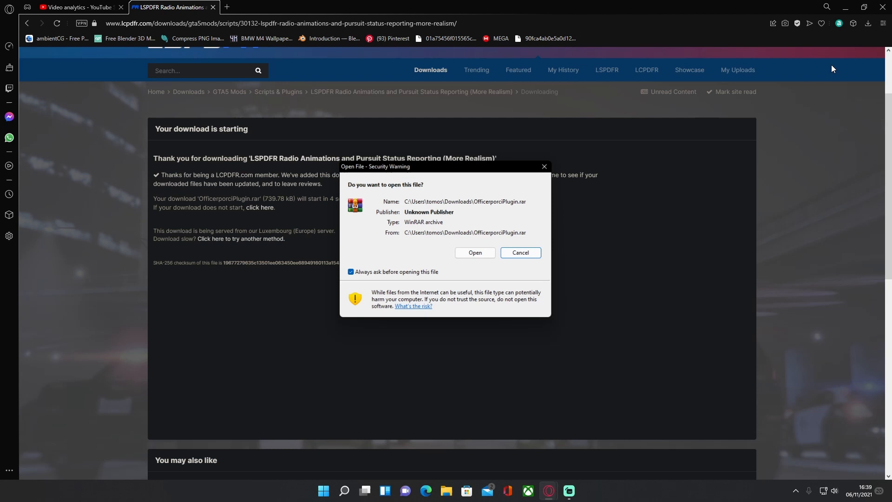
Open OfficerporciPlugin.rar in WinRAR, dismiss the trial notice, and minimise the archive
click(523, 256)
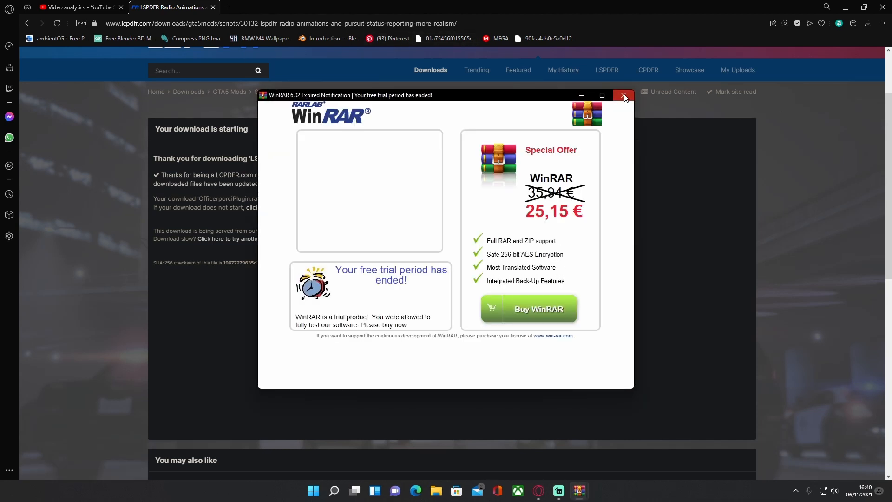
click(623, 95)
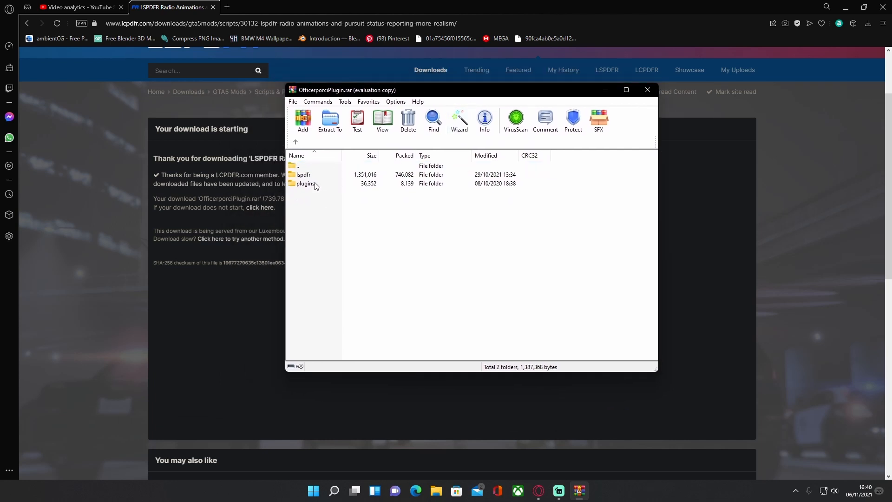
mouse_move(342, 229)
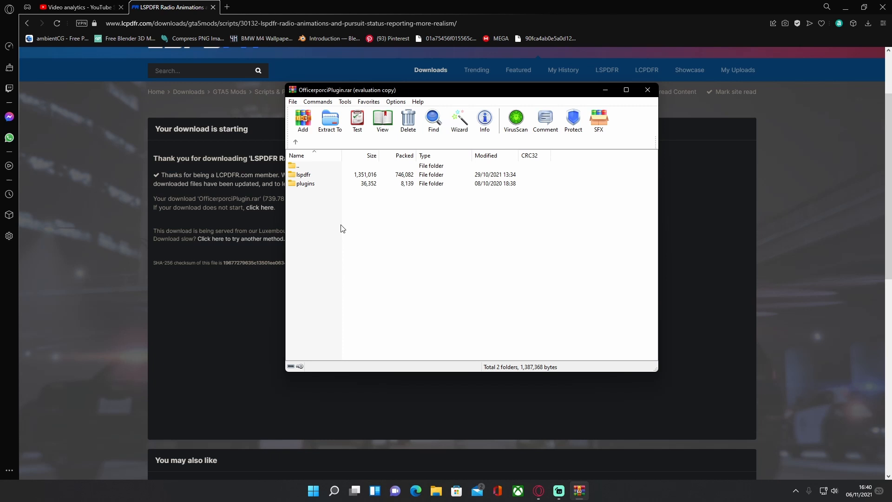
mouse_move(332, 218)
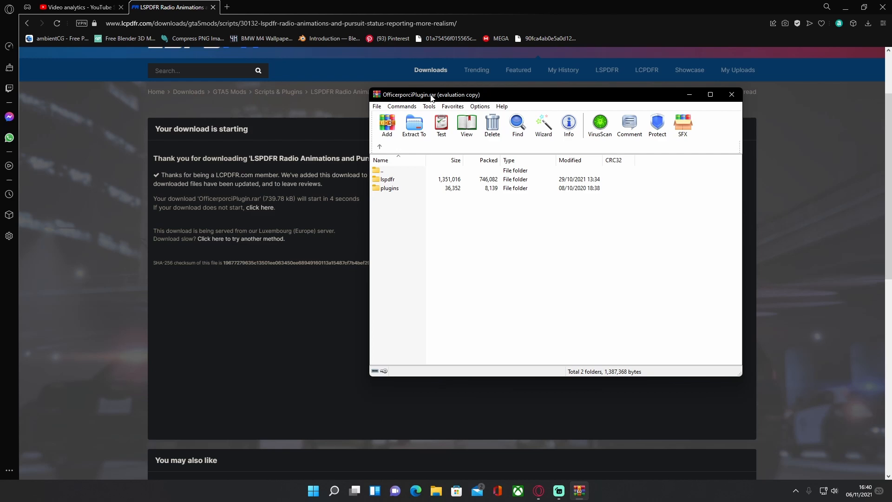
click(731, 95)
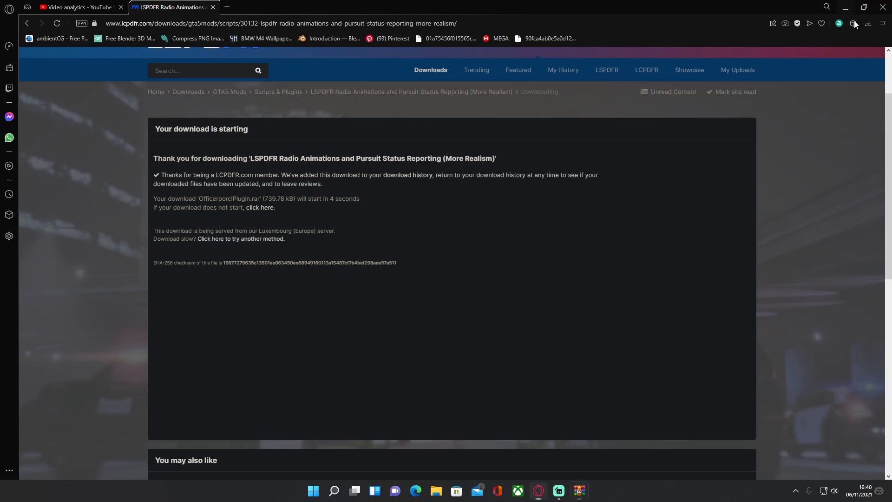
Look through C:\Program Files (x86)\Steam\steamapps\common for the game folder
click(434, 491)
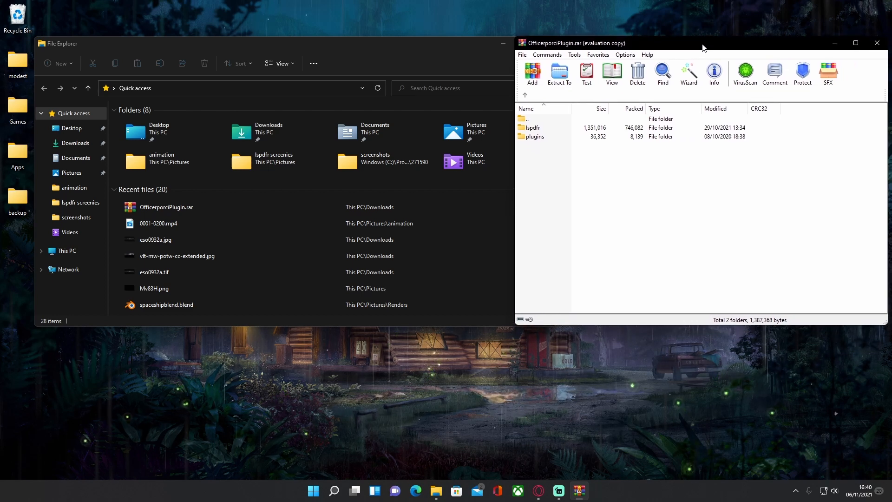
mouse_move(720, 166)
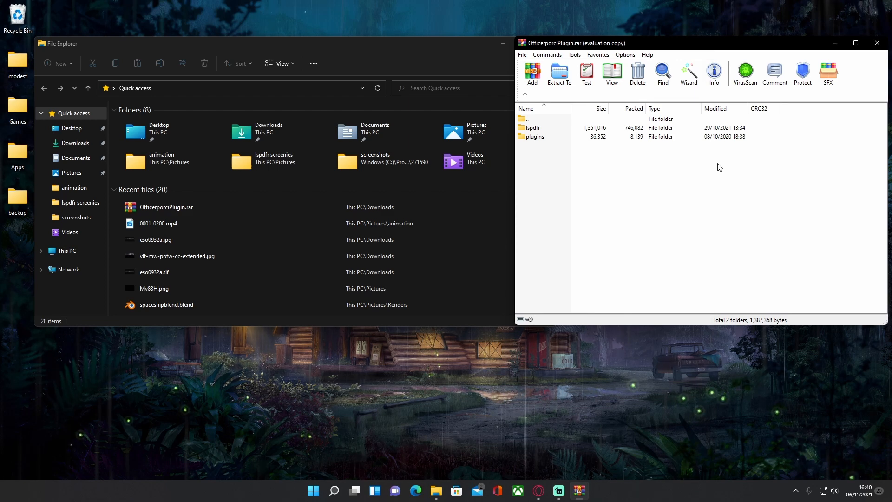
mouse_move(700, 167)
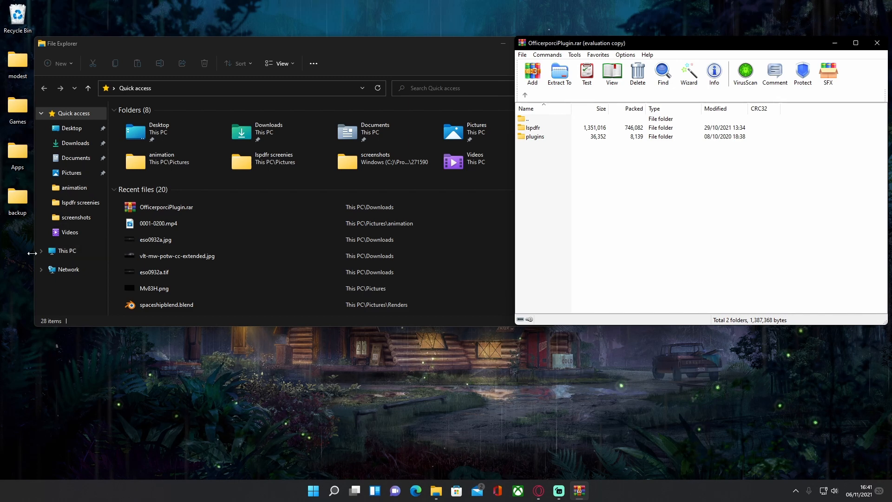
click(78, 277)
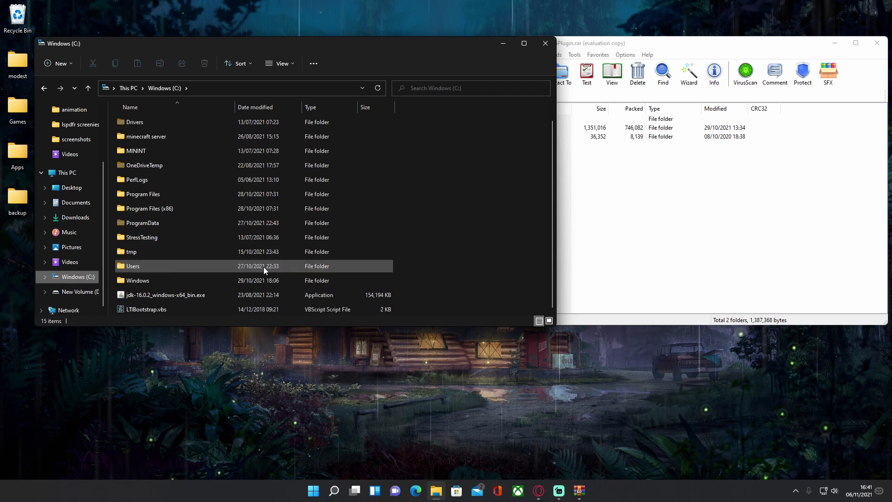
click(149, 208)
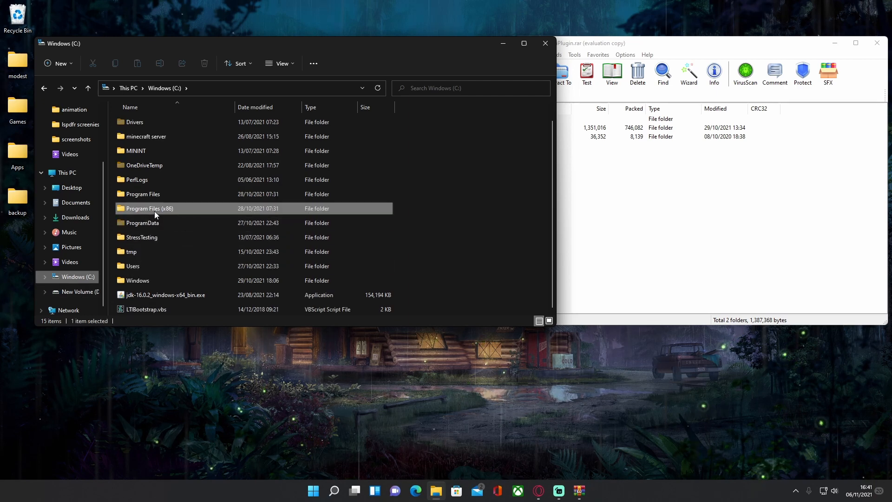
double_click(151, 208)
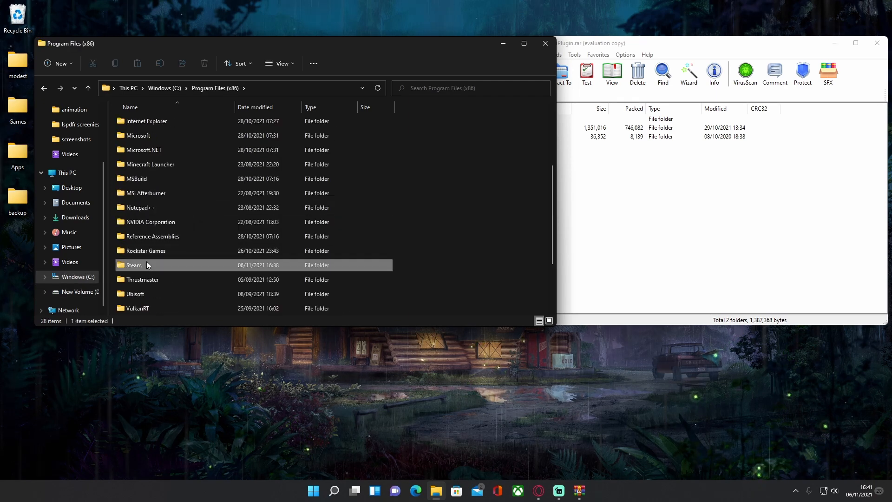
double_click(134, 264)
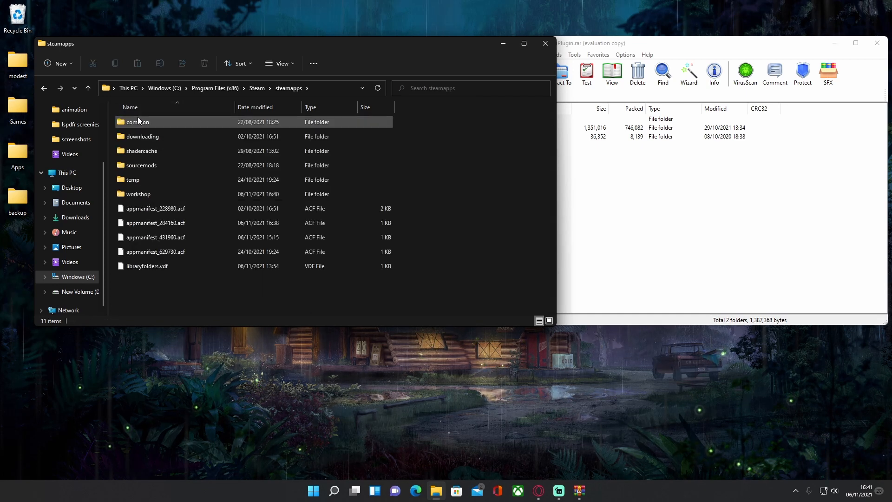
double_click(137, 121)
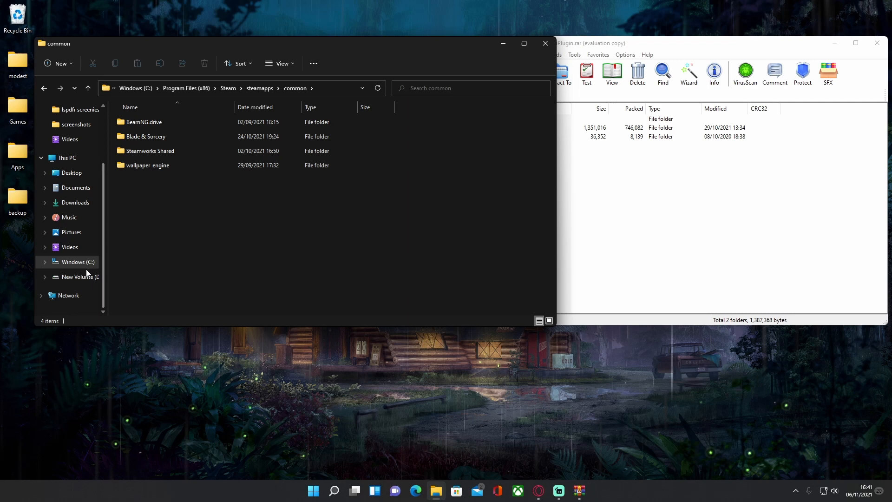
Open D:\SteamLibrary\steamapps\common\Grand Theft Auto V instead
click(77, 277)
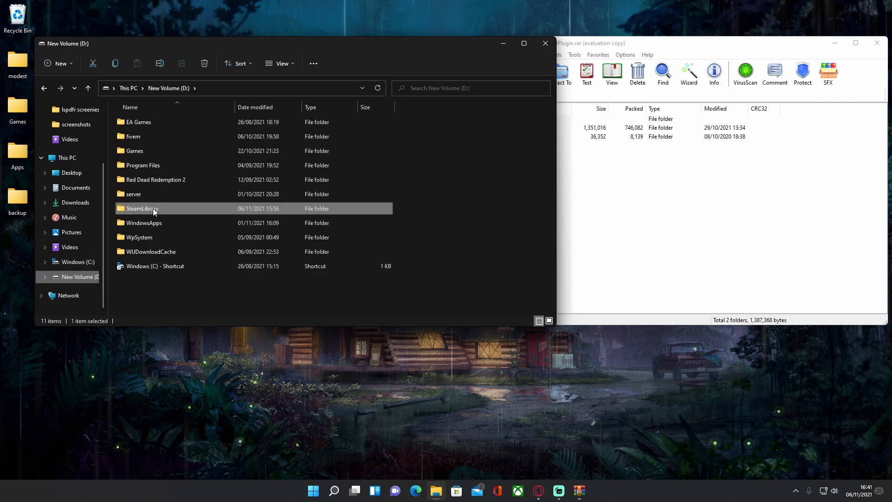
double_click(141, 207)
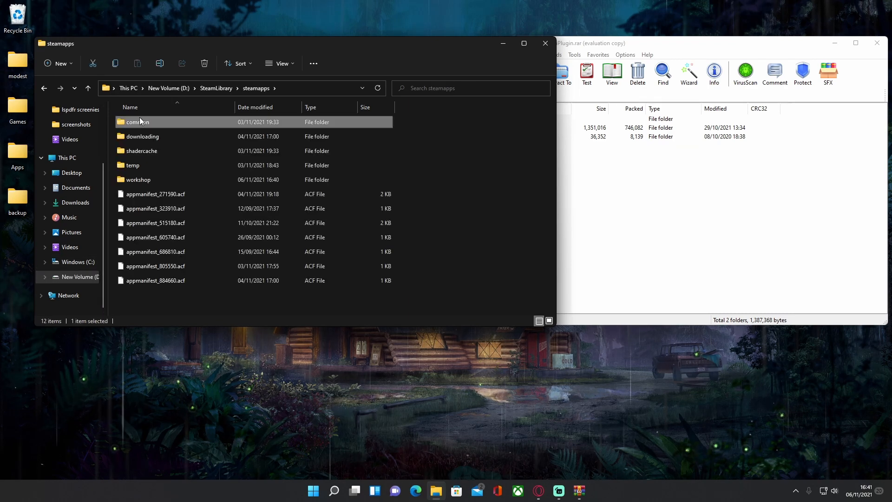
double_click(137, 122)
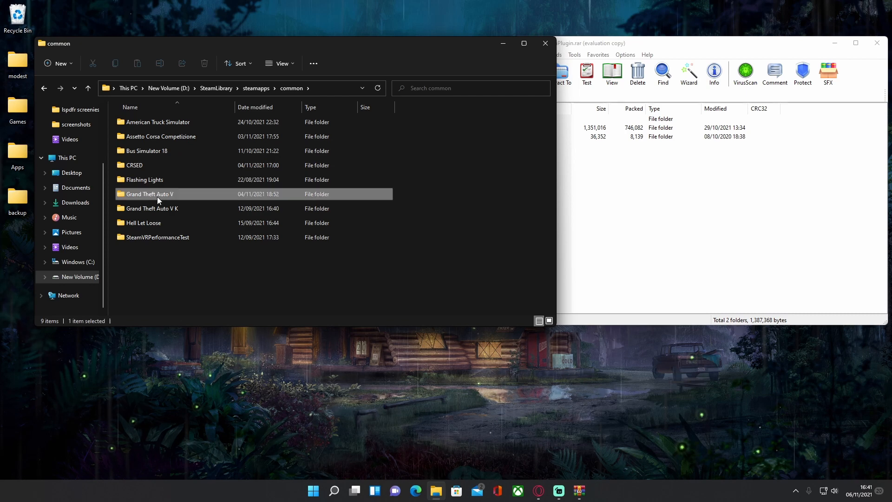
double_click(149, 194)
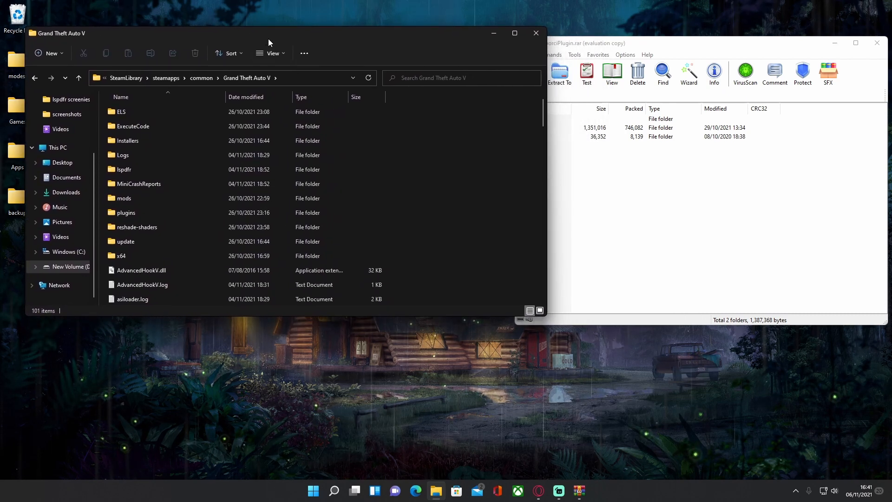
Bring the WinRAR archive back up beside the Grand Theft Auto V folder
click(558, 43)
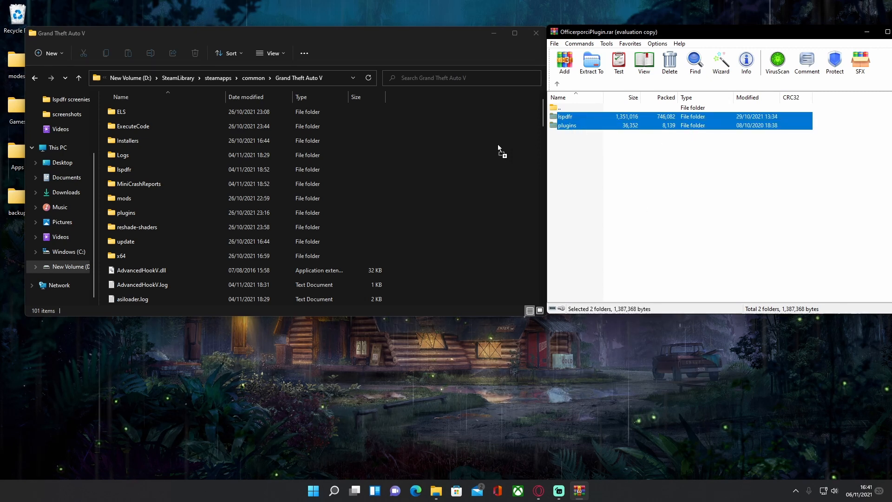
mouse_move(493, 142)
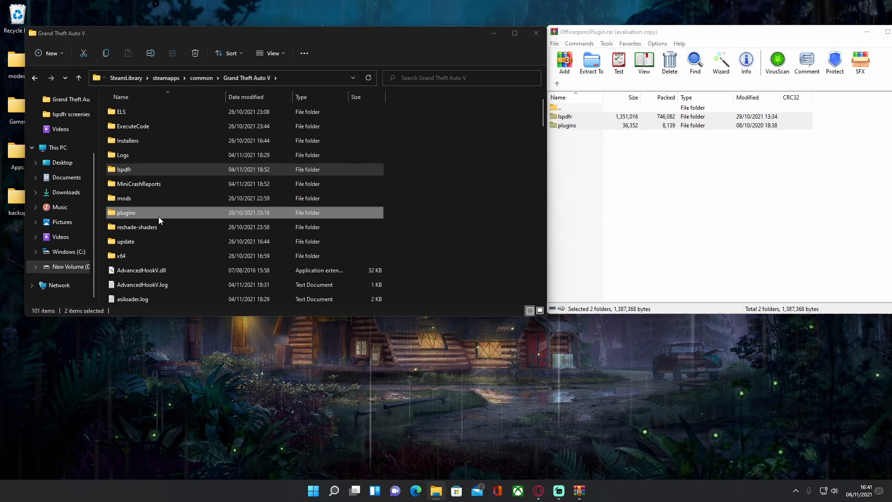
Confirm OfficerporciPlugin.dll and .pdb arrived in plugins\LSPDFR
double_click(126, 212)
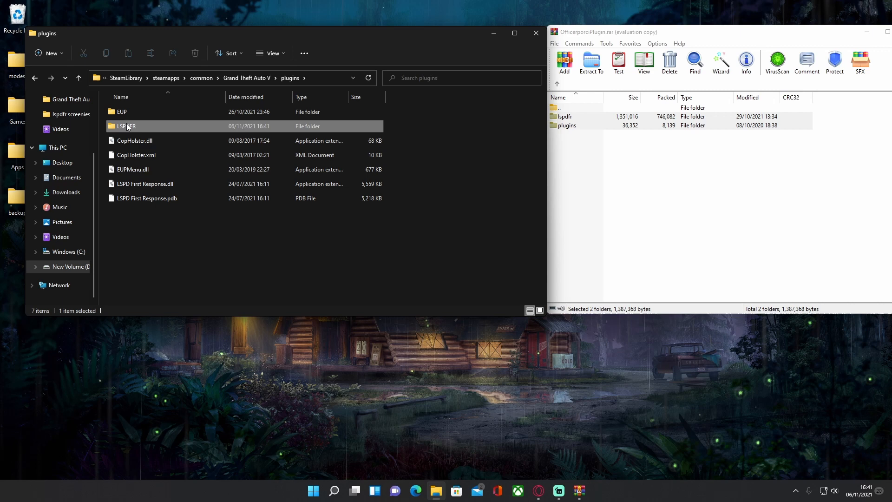
double_click(124, 126)
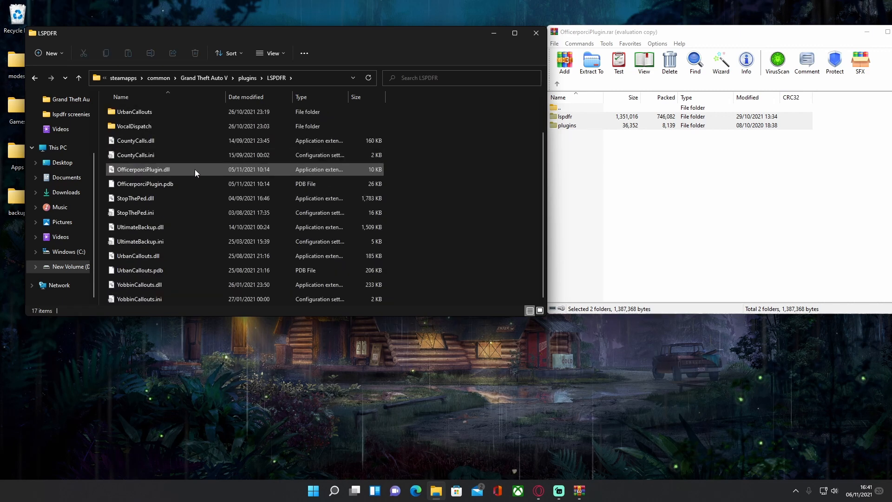
mouse_move(143, 169)
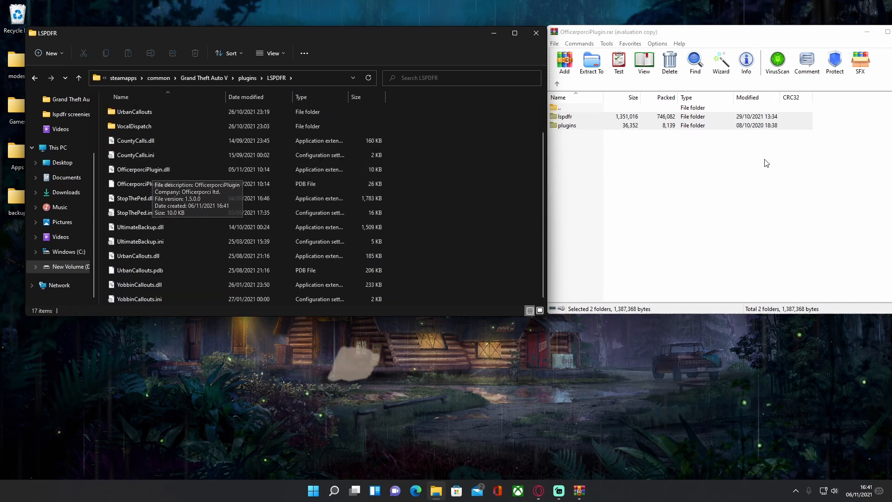
click(144, 169)
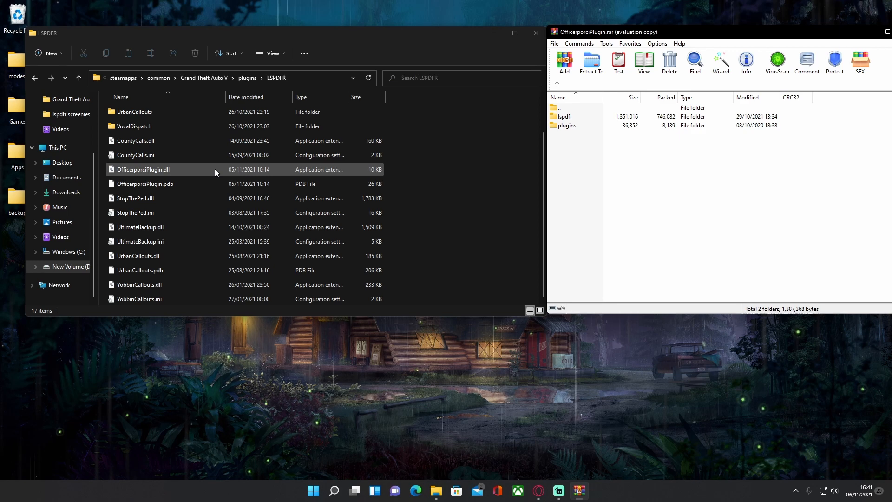
click(145, 183)
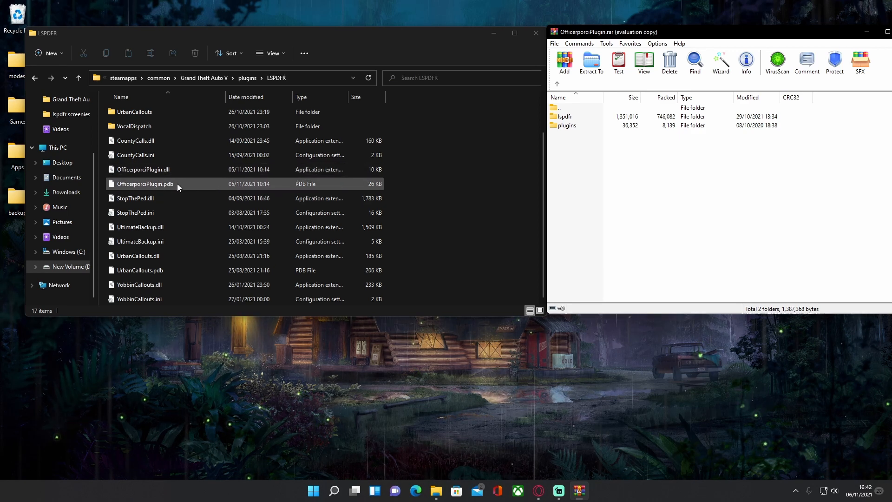
scroll(up, 3)
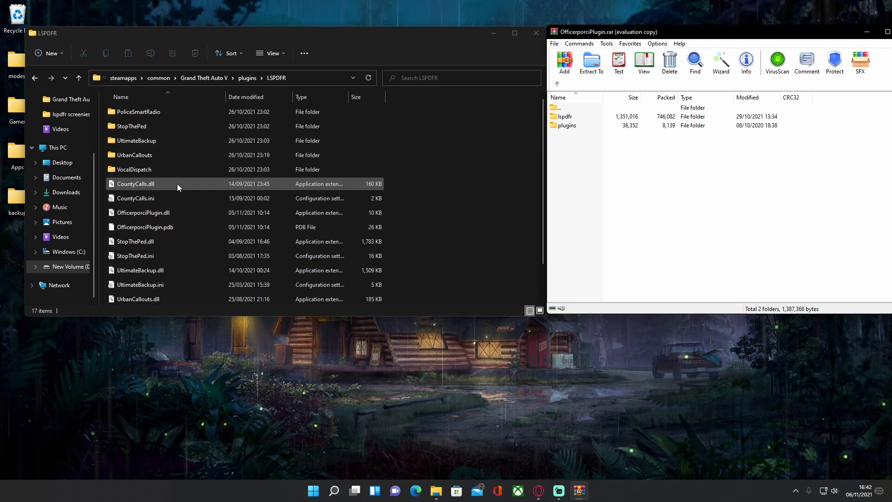
mouse_move(68, 113)
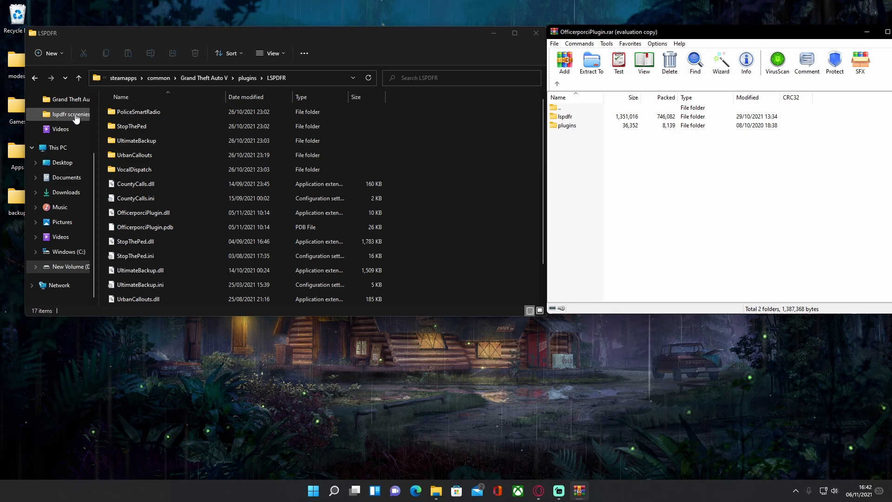
Return to the Grand Theft Auto V folder and look inside the archive's scanner folder
click(134, 155)
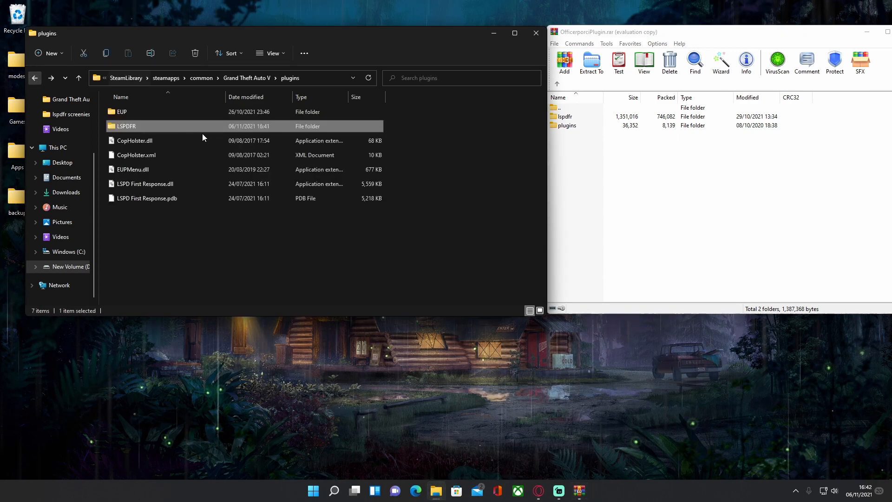
click(78, 78)
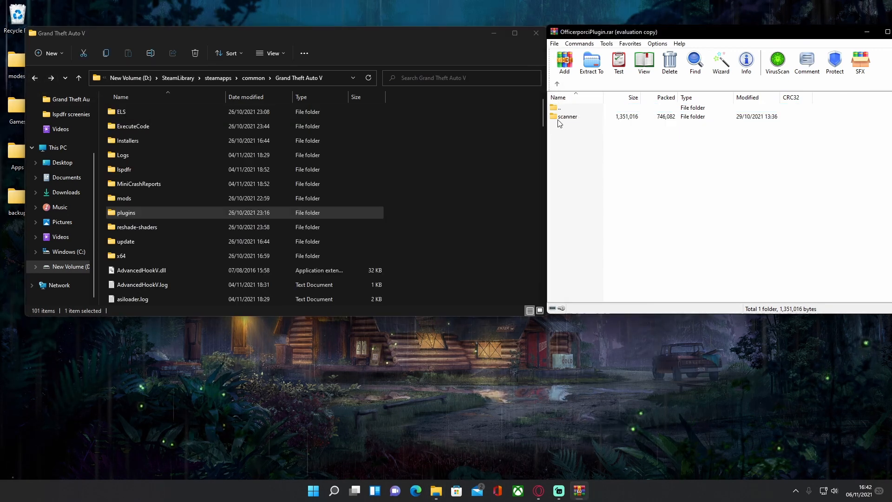
double_click(567, 116)
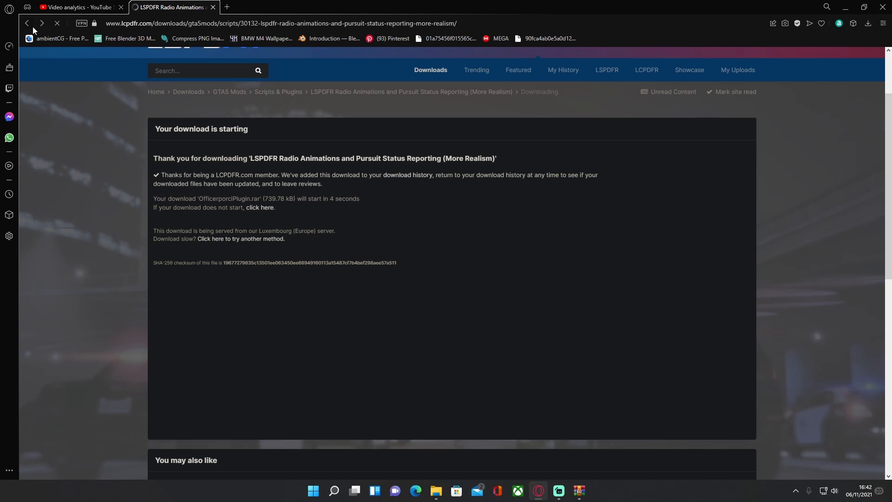
Go back to the mod page and read its description, fixes and version 1.5.0.0 changelog
click(27, 24)
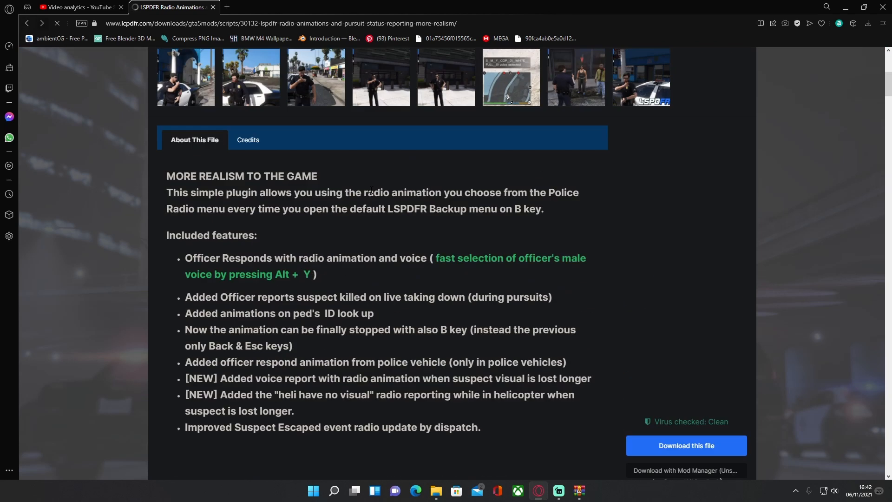
scroll(up, 3)
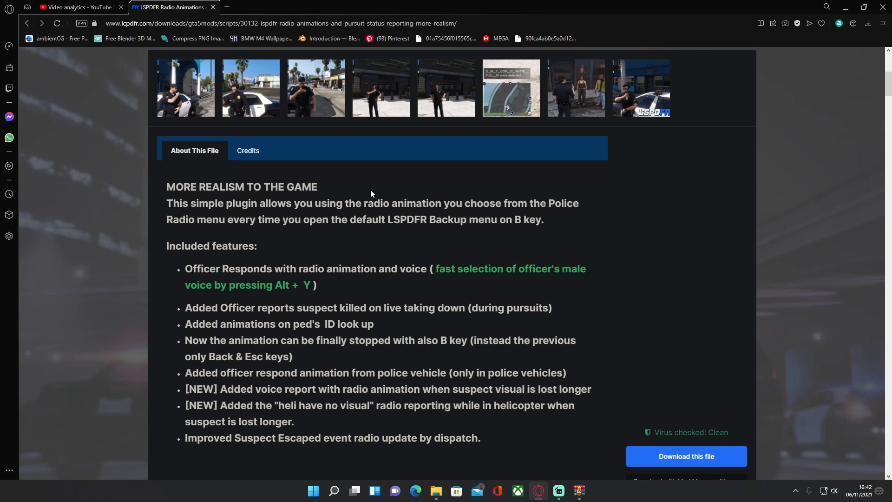
mouse_move(311, 174)
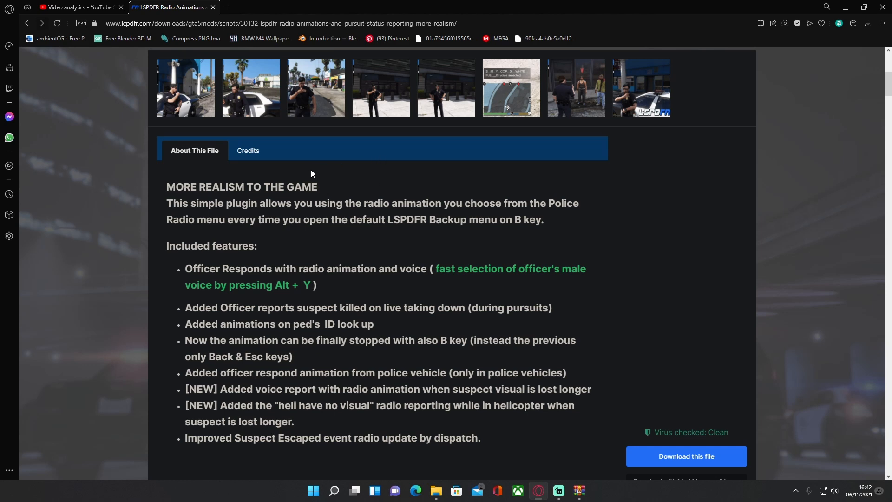
scroll(down, 3)
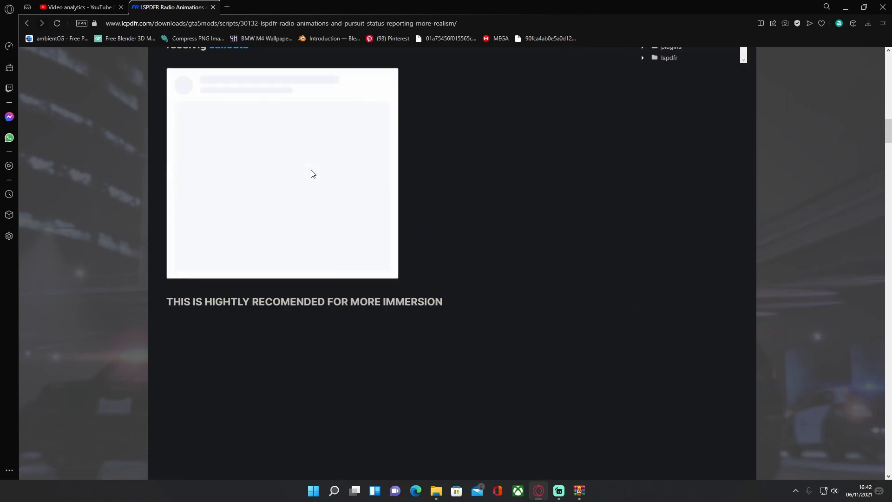
scroll(down, 3)
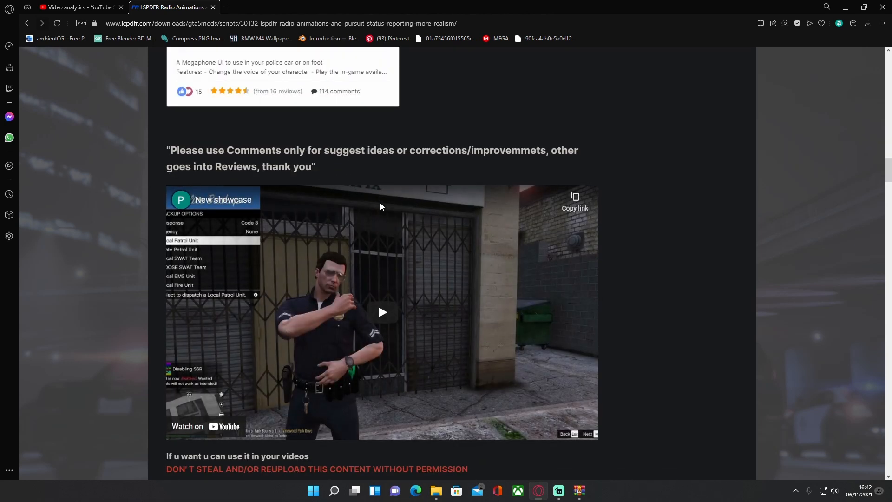
scroll(down, 3)
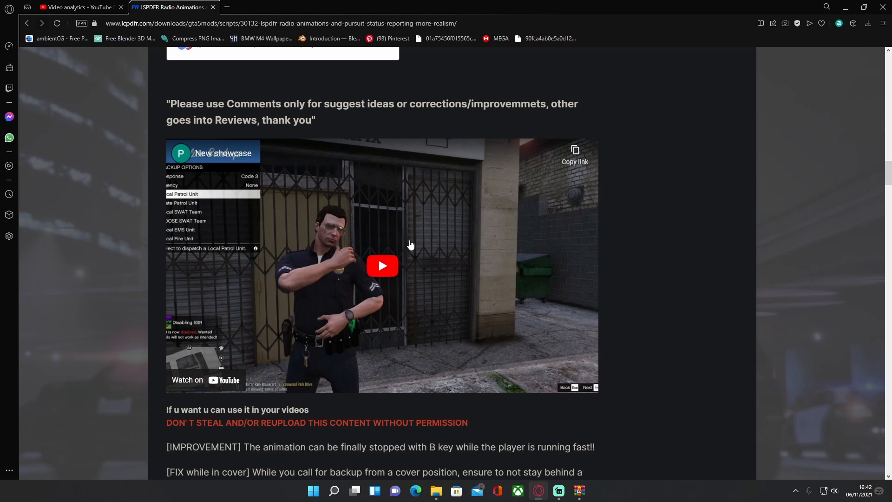
scroll(down, 3)
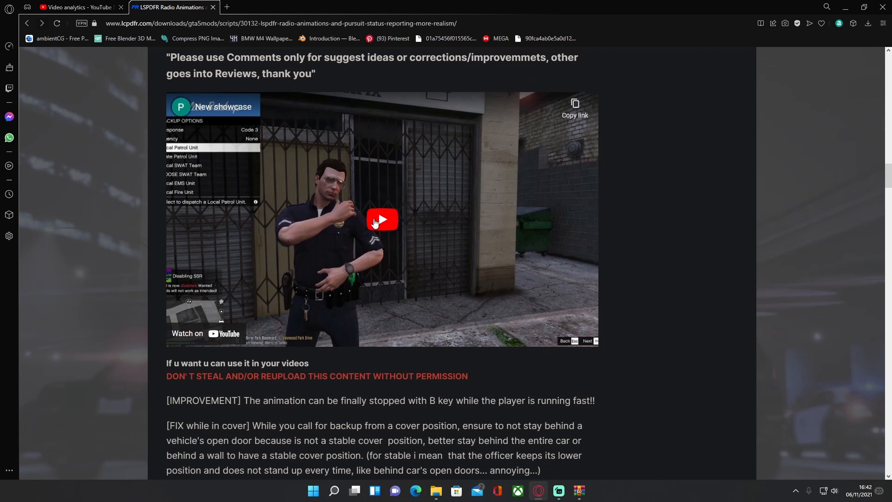
scroll(up, 3)
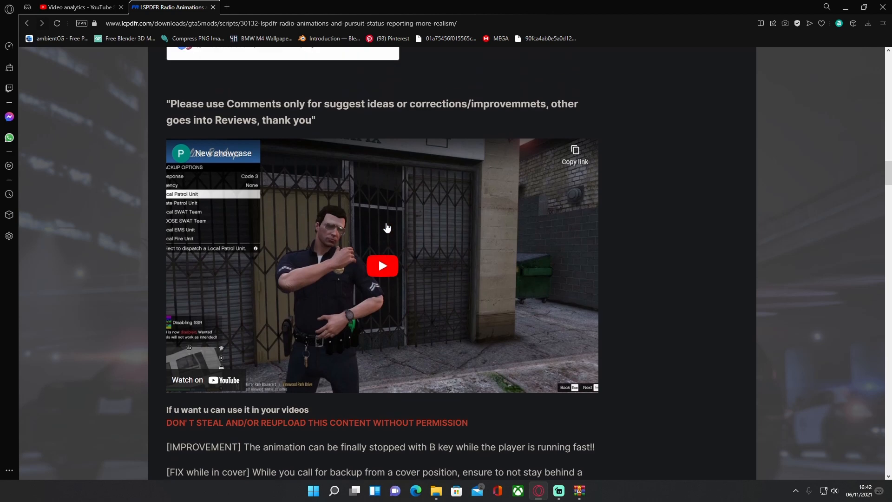
mouse_move(235, 192)
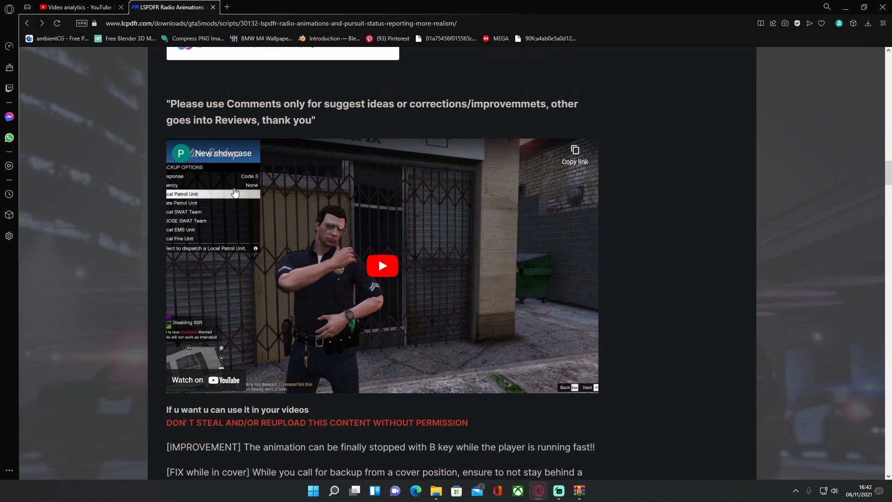
scroll(down, 3)
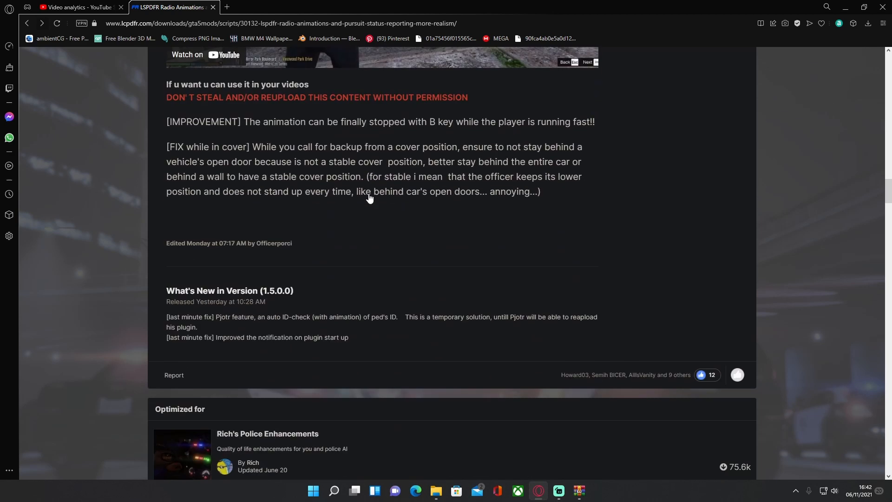
scroll(down, 3)
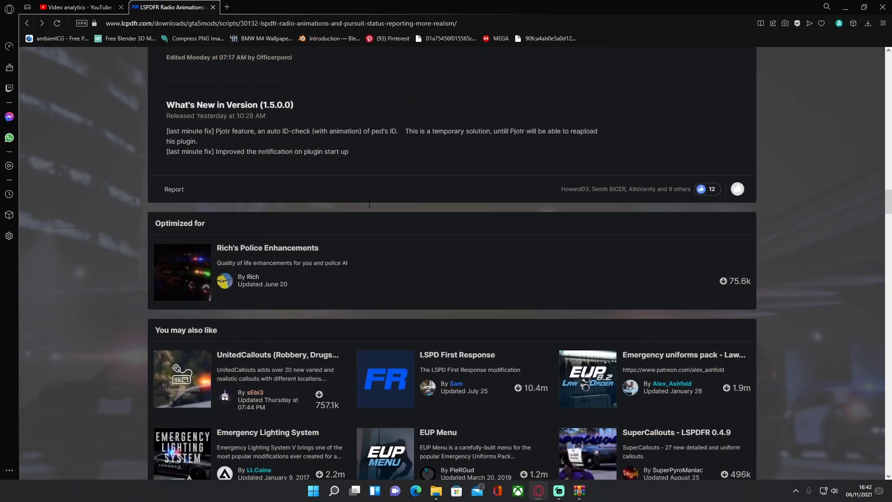
mouse_move(369, 207)
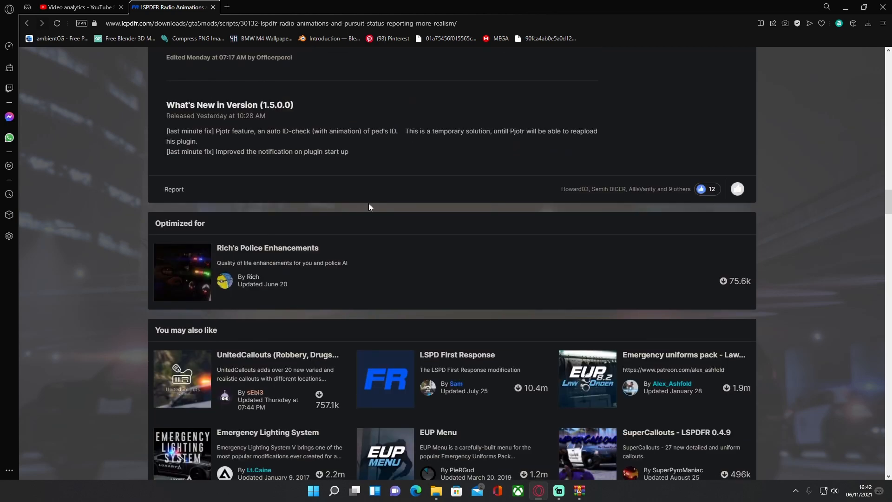